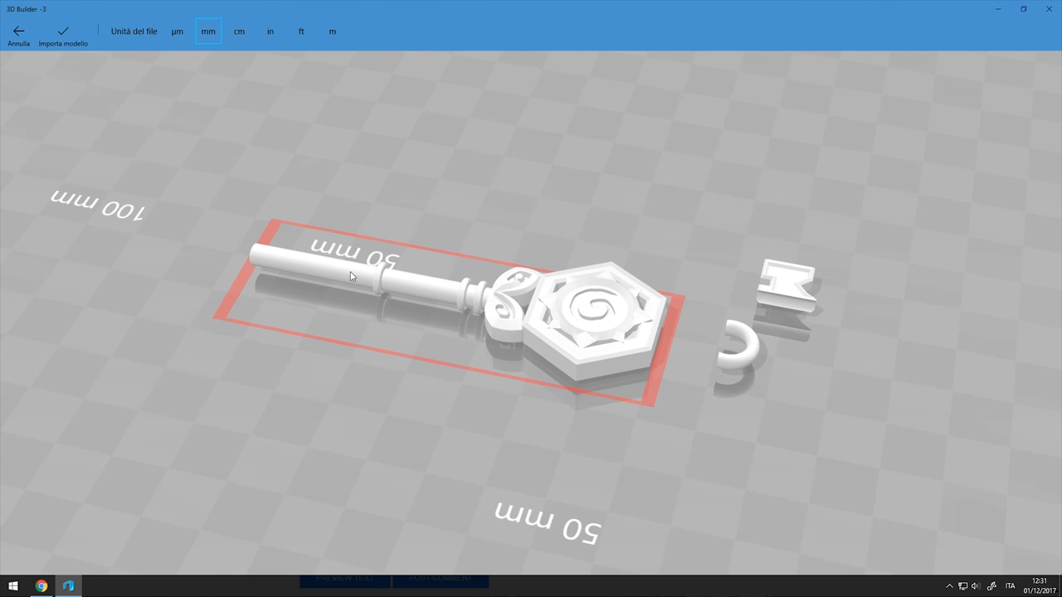
Orbit the camera to view the key and its two small pieces from the opposite side.
left_click_drag(348, 277, 453, 389)
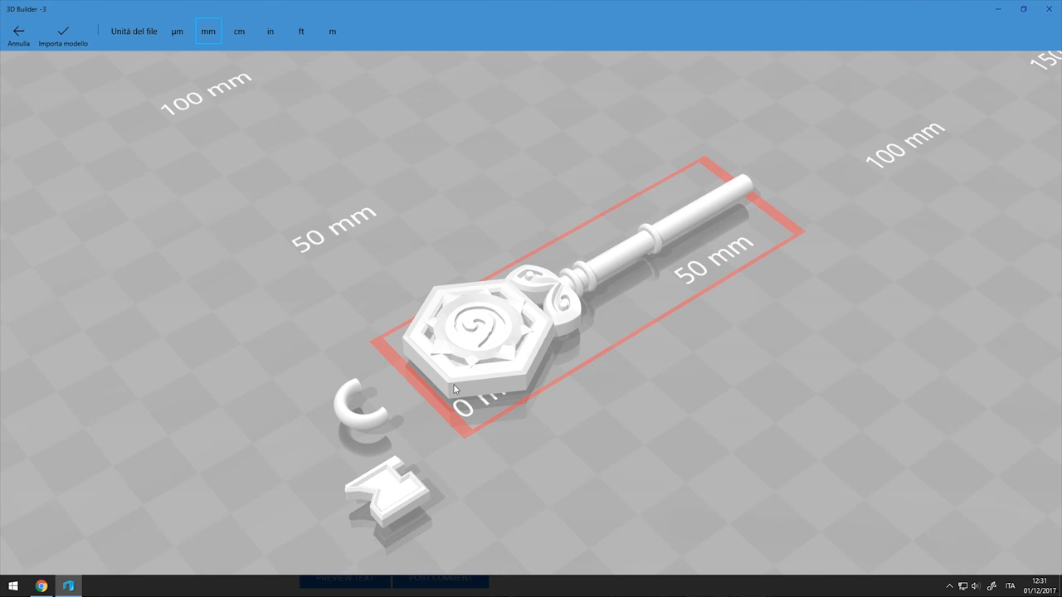